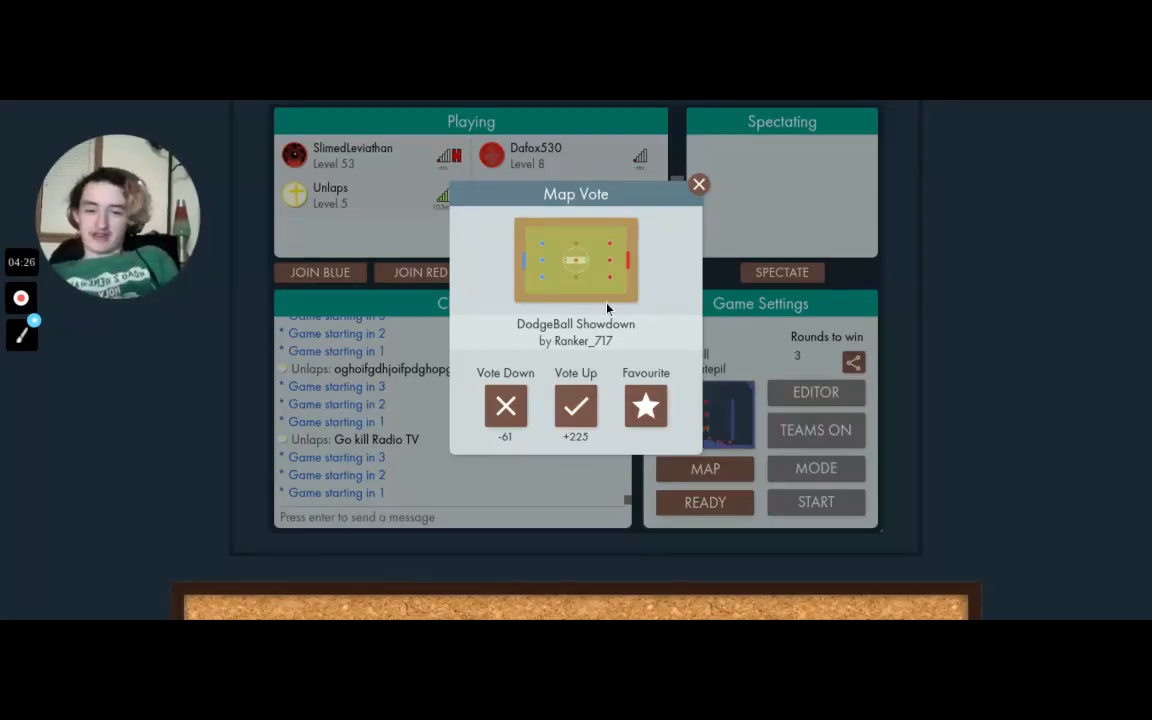
Close the map vote popup and press START in the Grapple Dodgeball lobby.
left_click(699, 184)
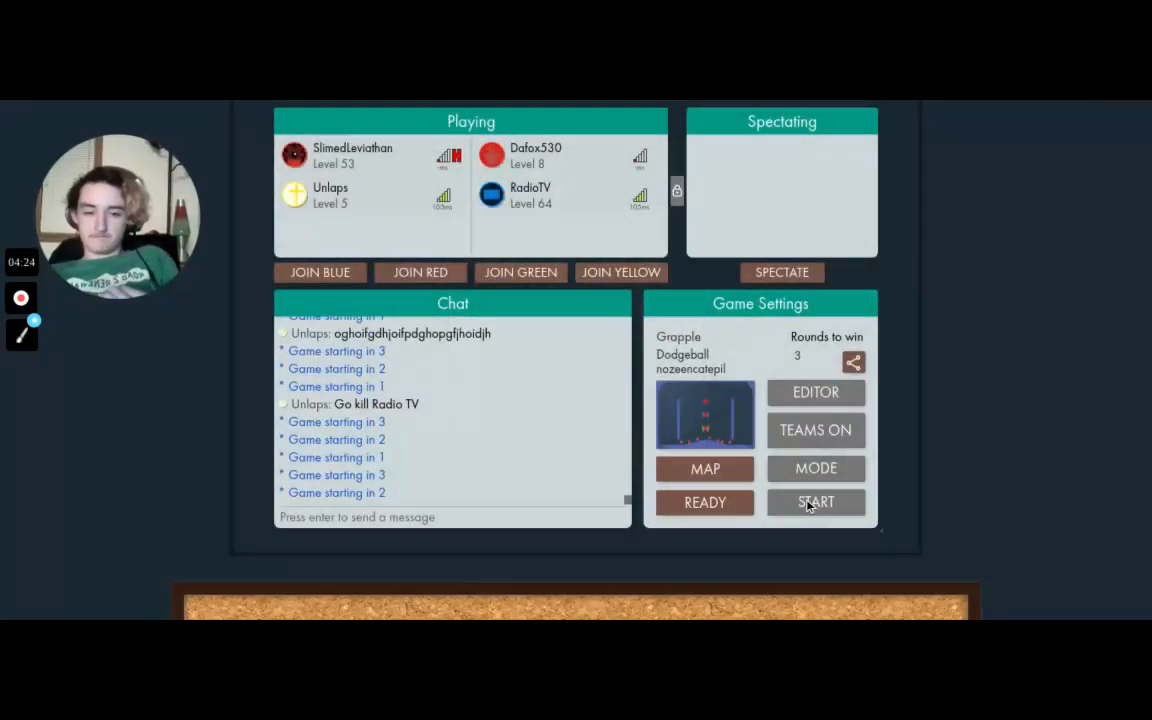
left_click(815, 502)
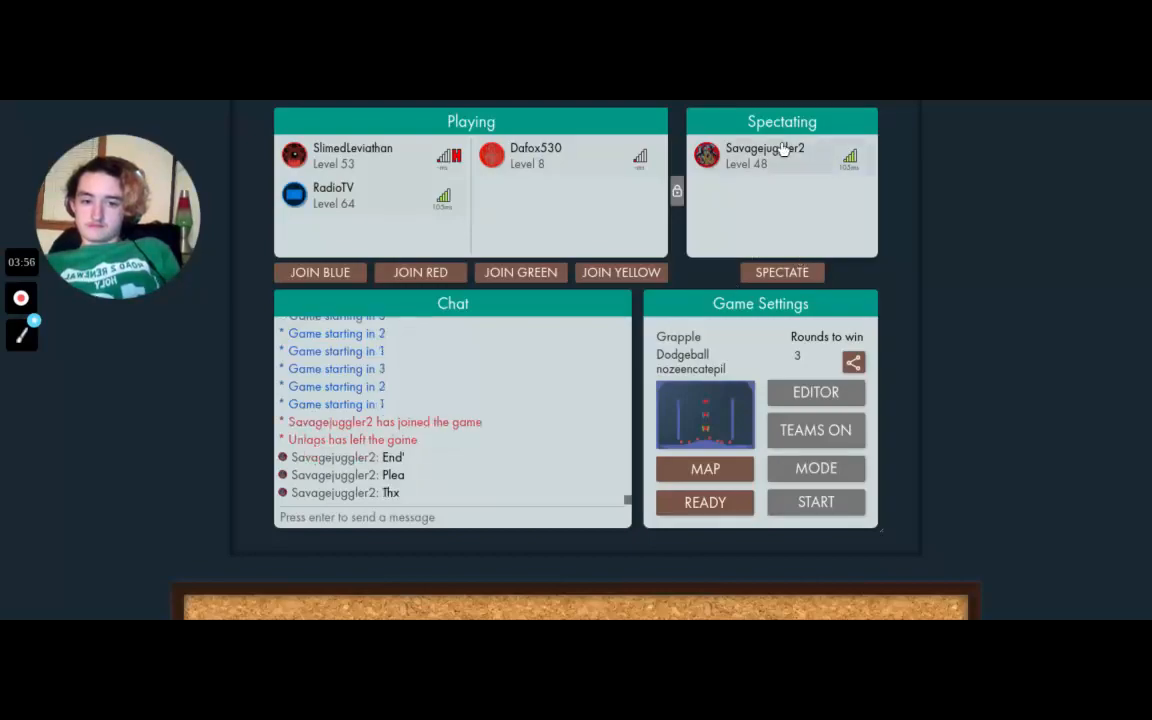
mouse_move(730, 220)
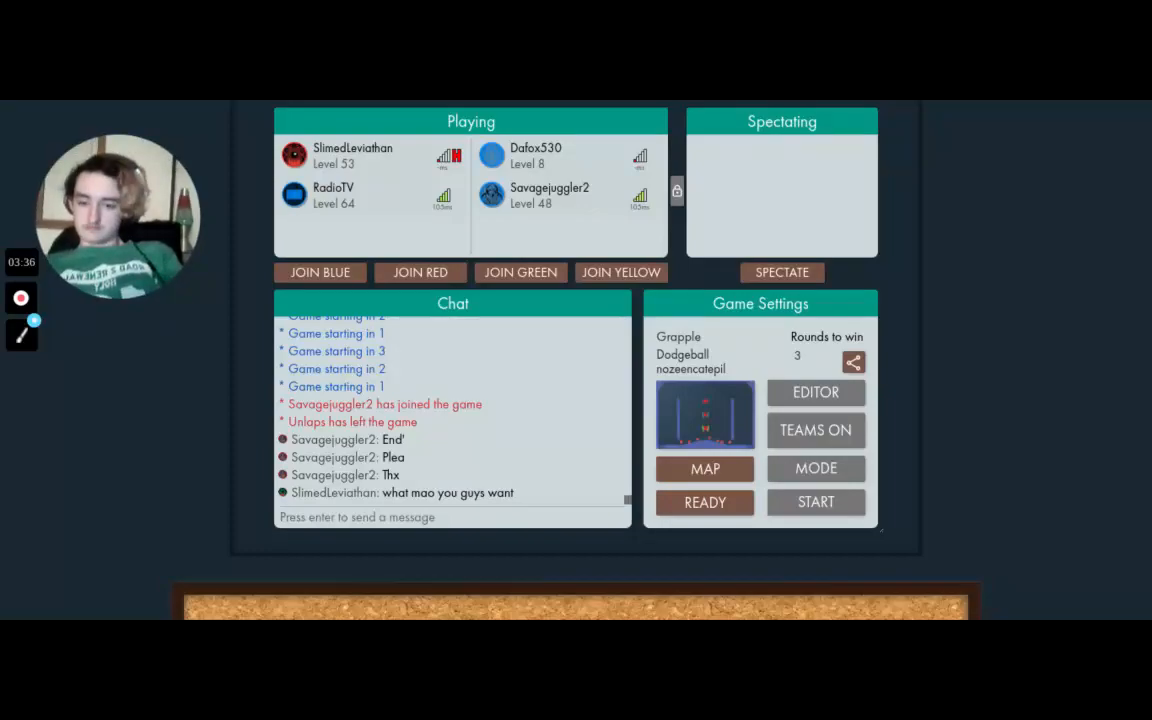
Type a chat message asking the other players which map they want.
type("he m")
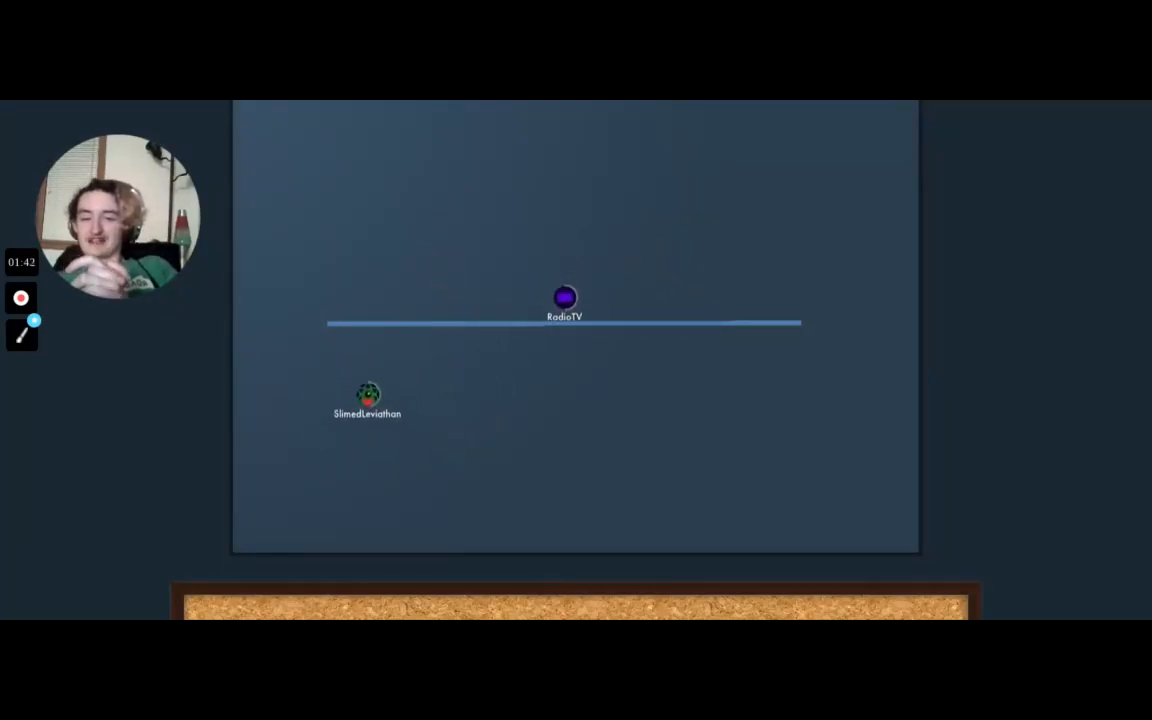
Grapple onto the platform during the round, leaving RadioTV hanging below its left end.
left_click_drag(565, 298, 855, 348)
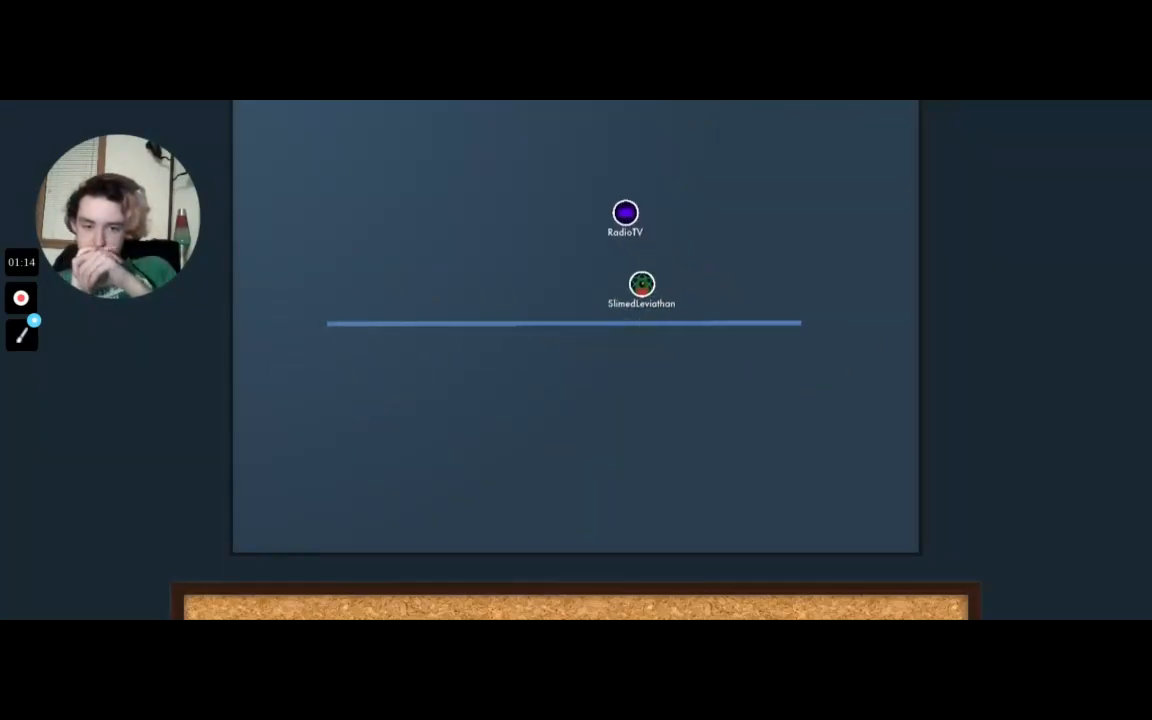
left_click_drag(625, 212, 306, 393)
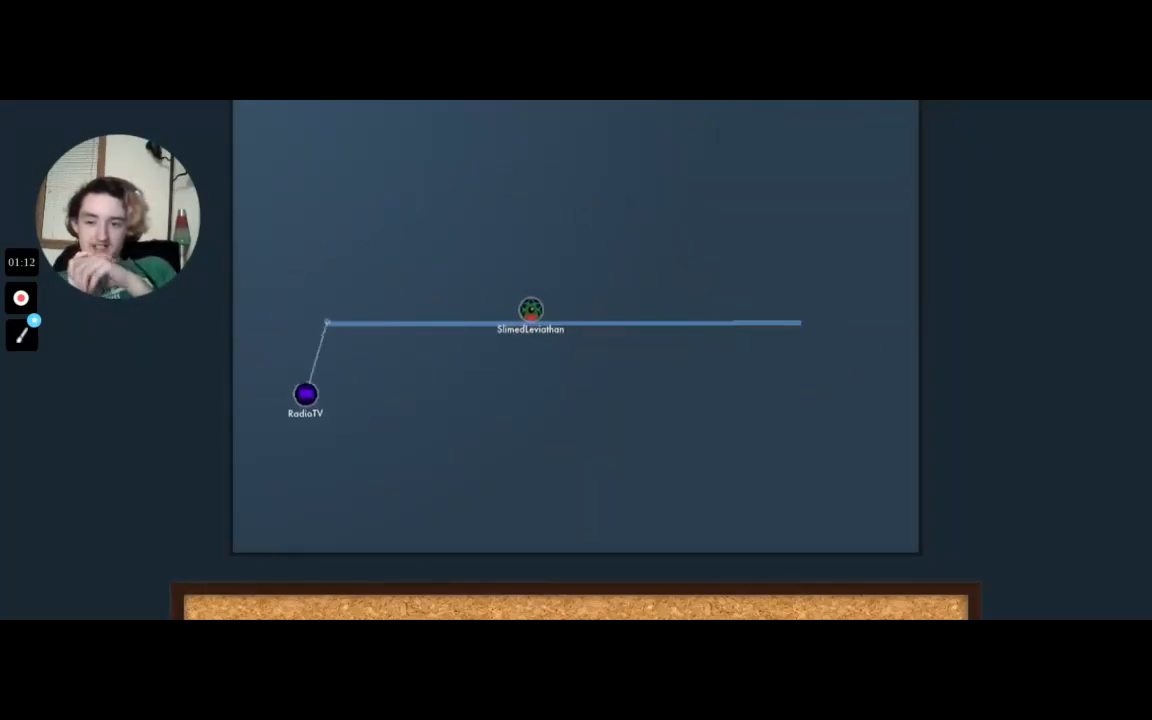